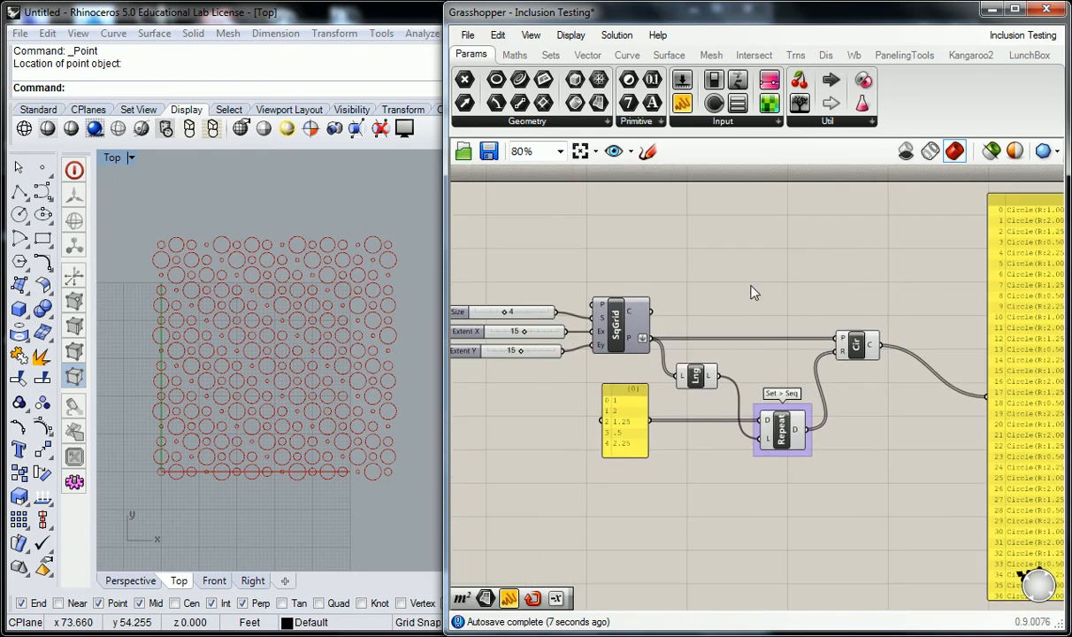
mouse_move(556, 248)
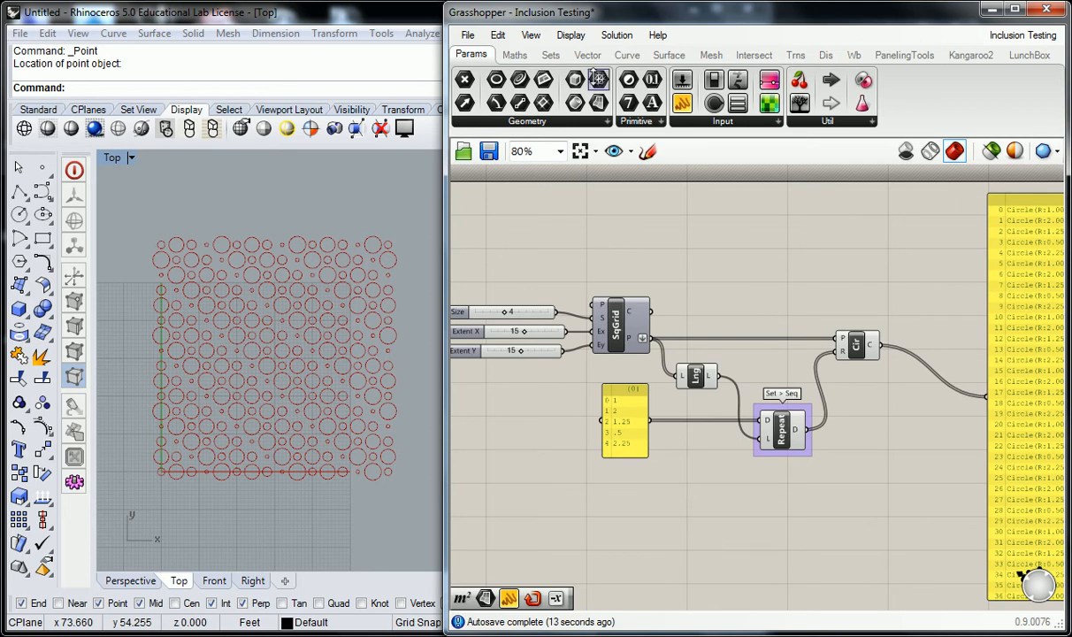
Step: Bring up the Sets > Sequence components used for culling list items
left_click(550, 53)
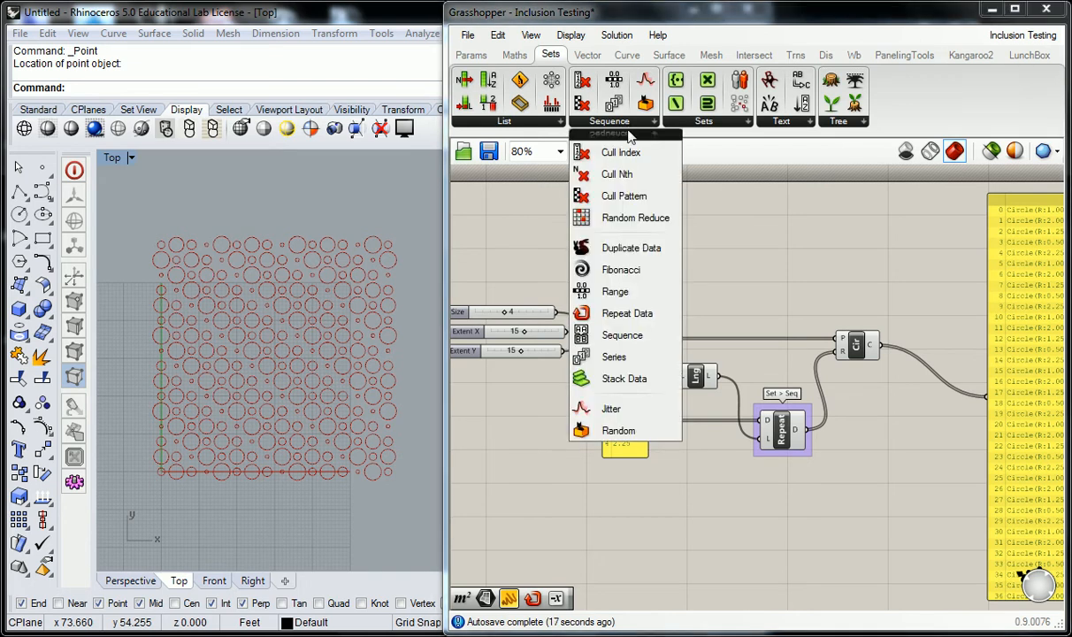
mouse_move(617, 173)
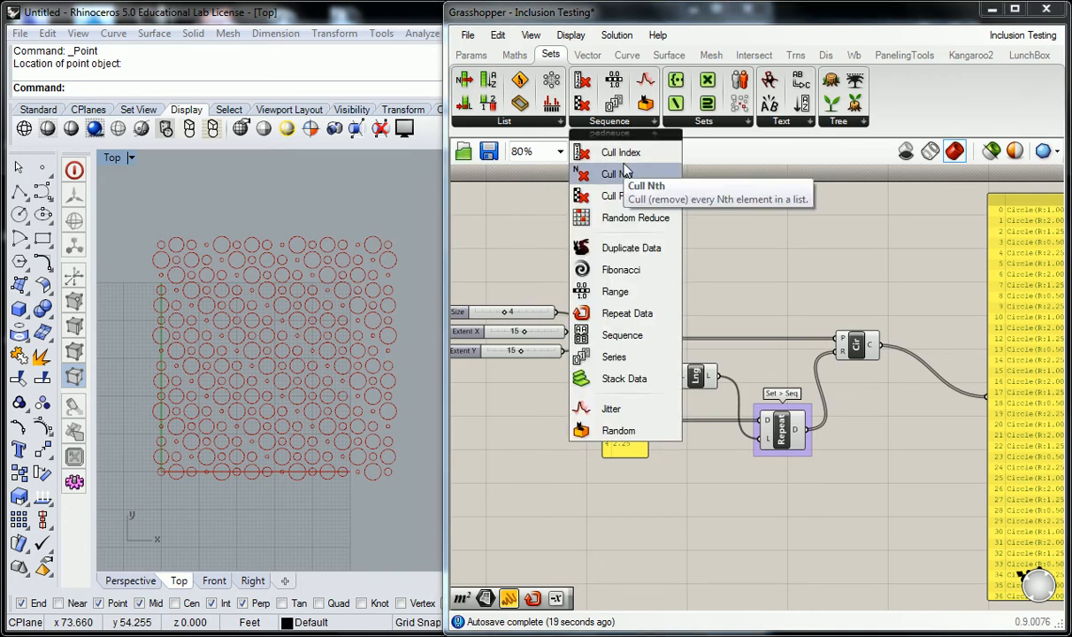
mouse_move(621, 152)
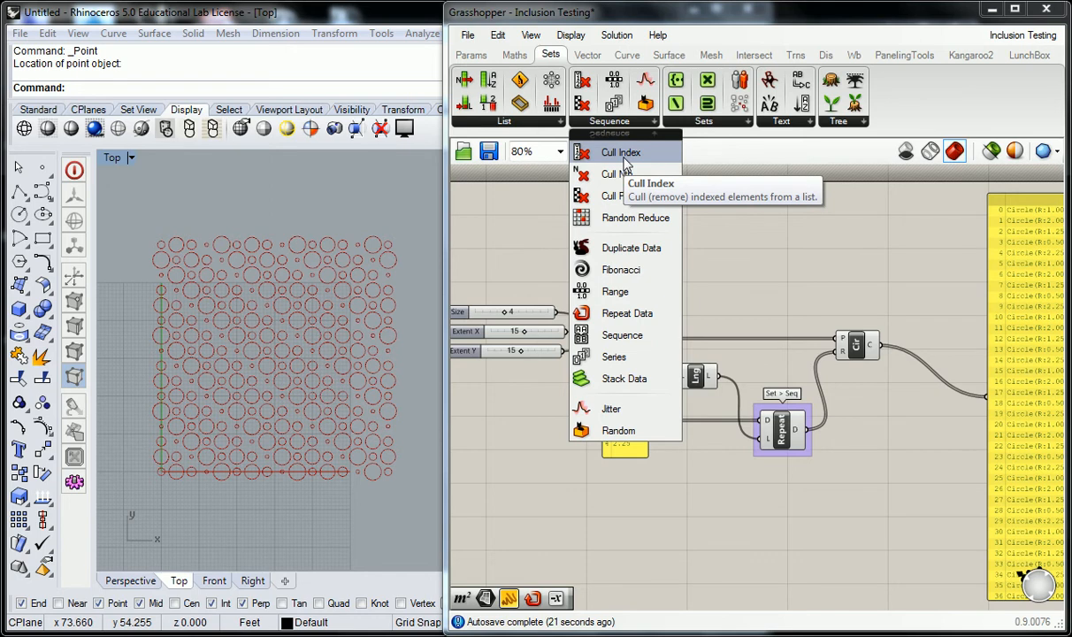
mouse_move(637, 218)
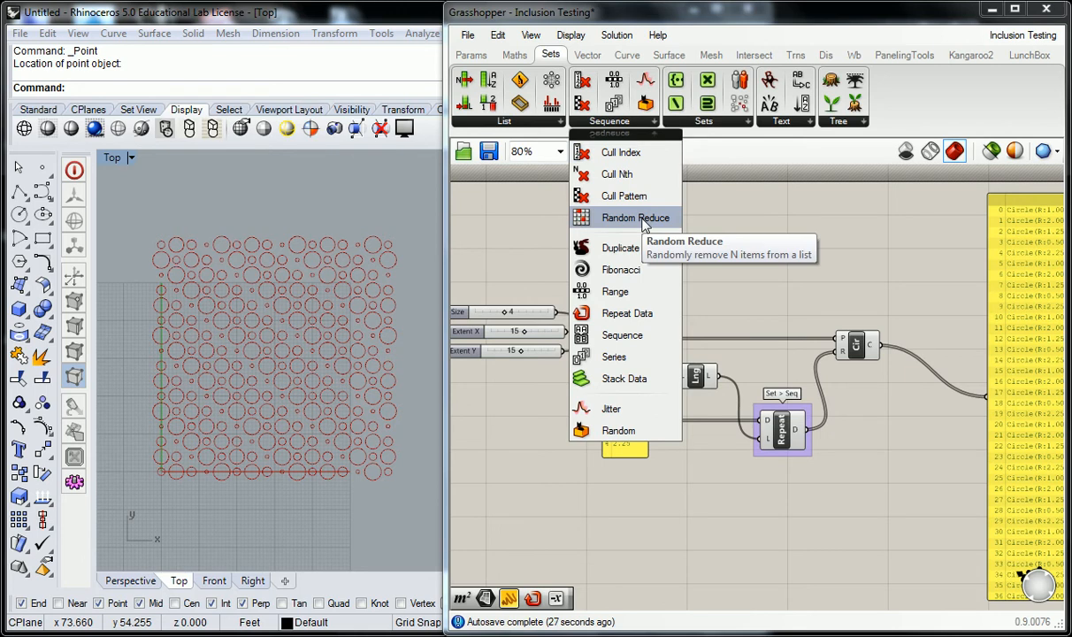
mouse_move(622, 196)
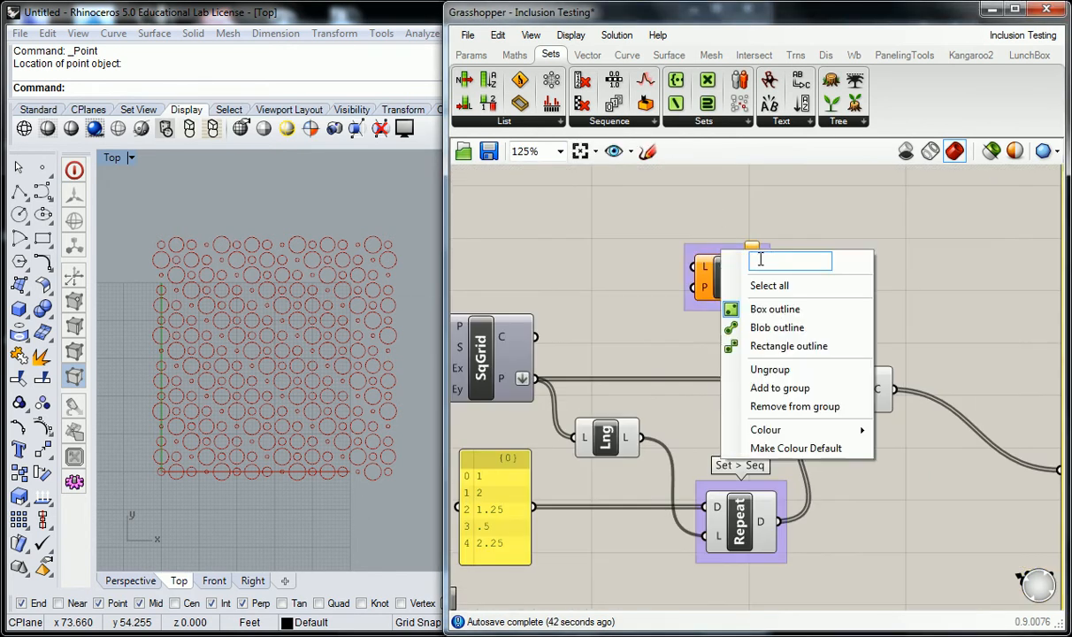
Step: Enter 'Set > Seq' as the name of the Cull Pattern group
type("Set > Seq")
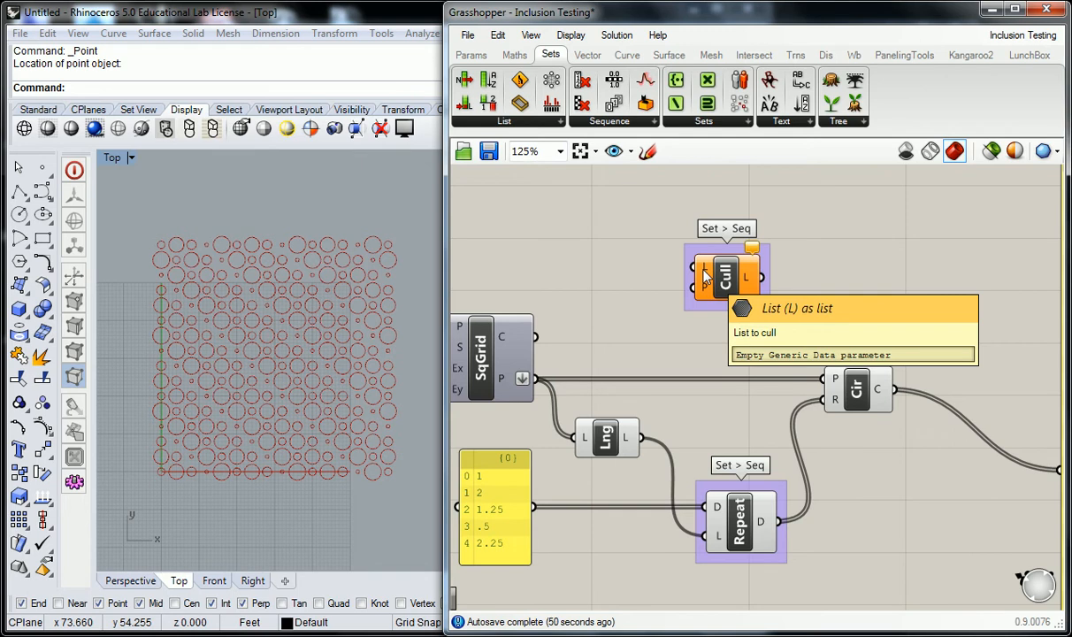
mouse_move(700, 281)
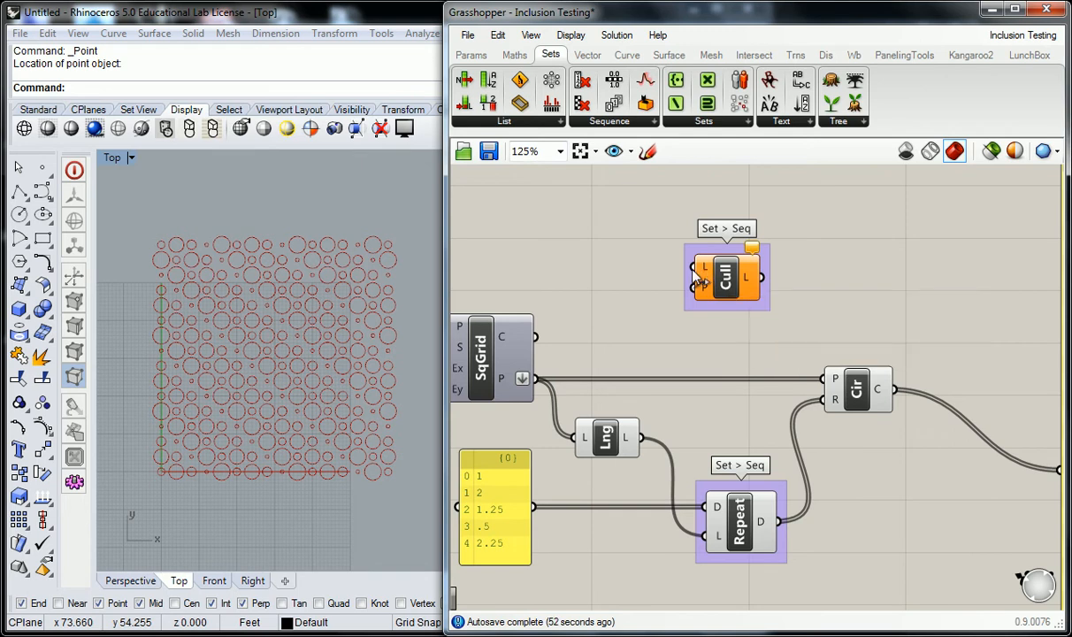
mouse_move(705, 290)
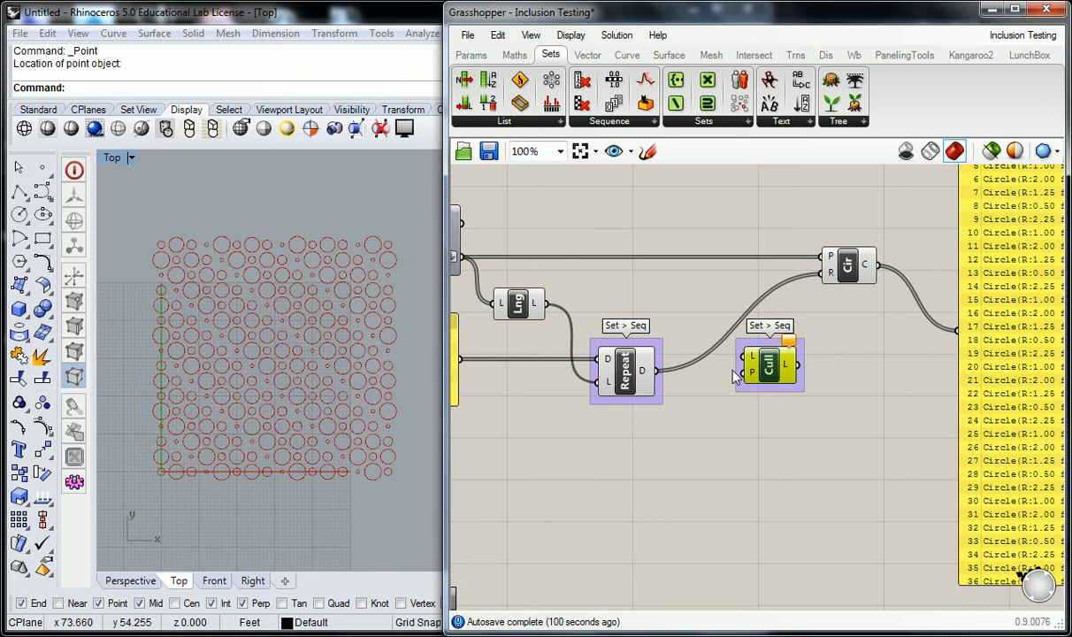
mouse_move(689, 305)
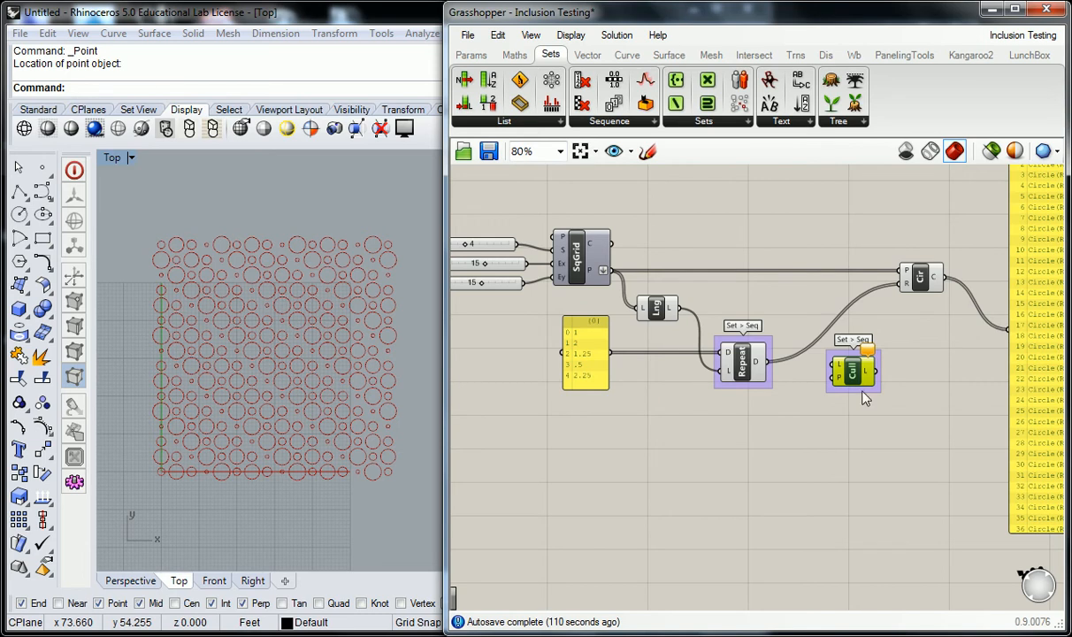
mouse_move(836, 372)
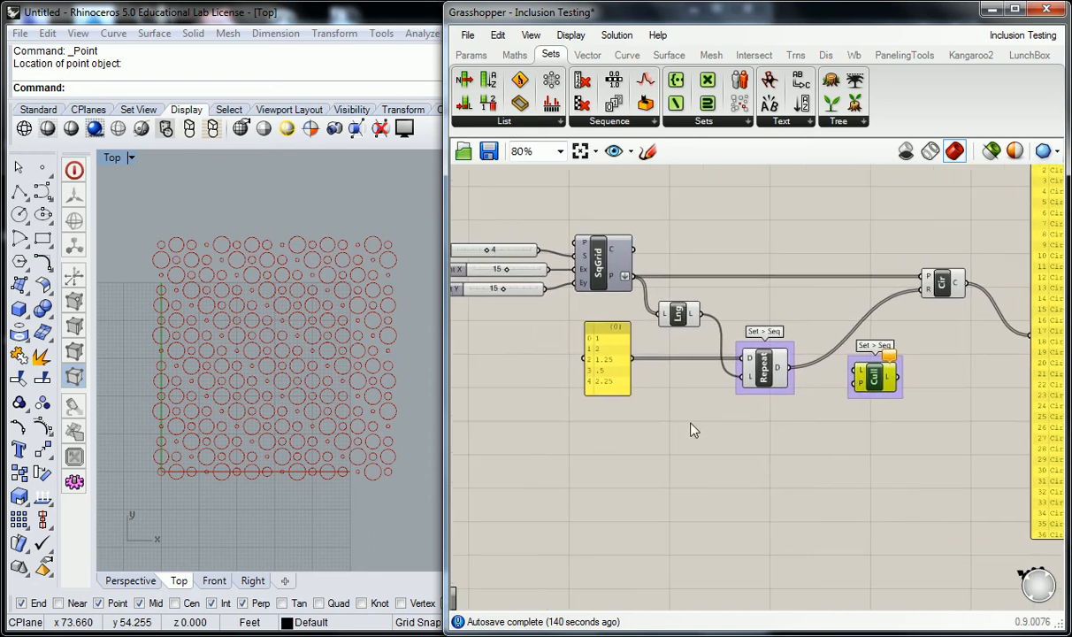
Step: Copy the values panel and Repeat lower down, wire them, and make the panel Multiline Data
left_click_drag(876, 373, 676, 458)
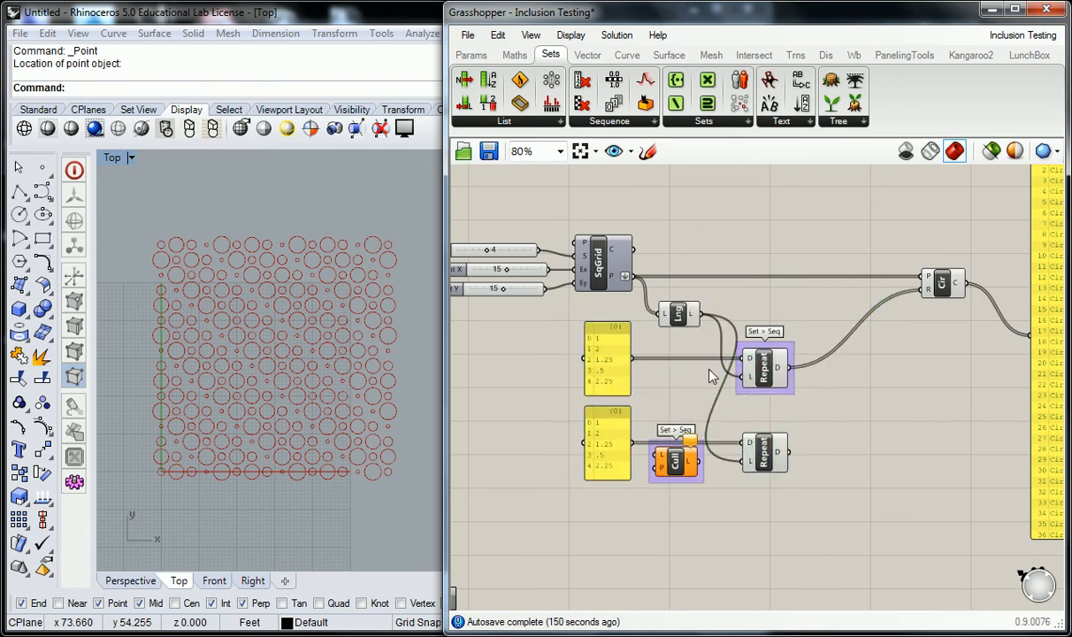
right_click(764, 367)
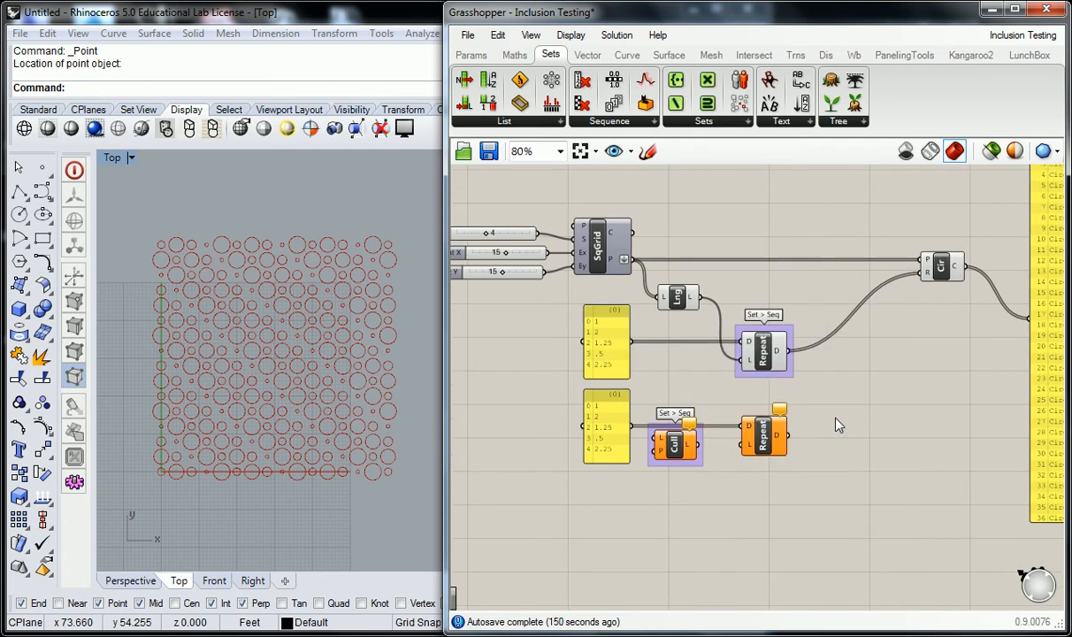
left_click_drag(674, 442, 689, 464)
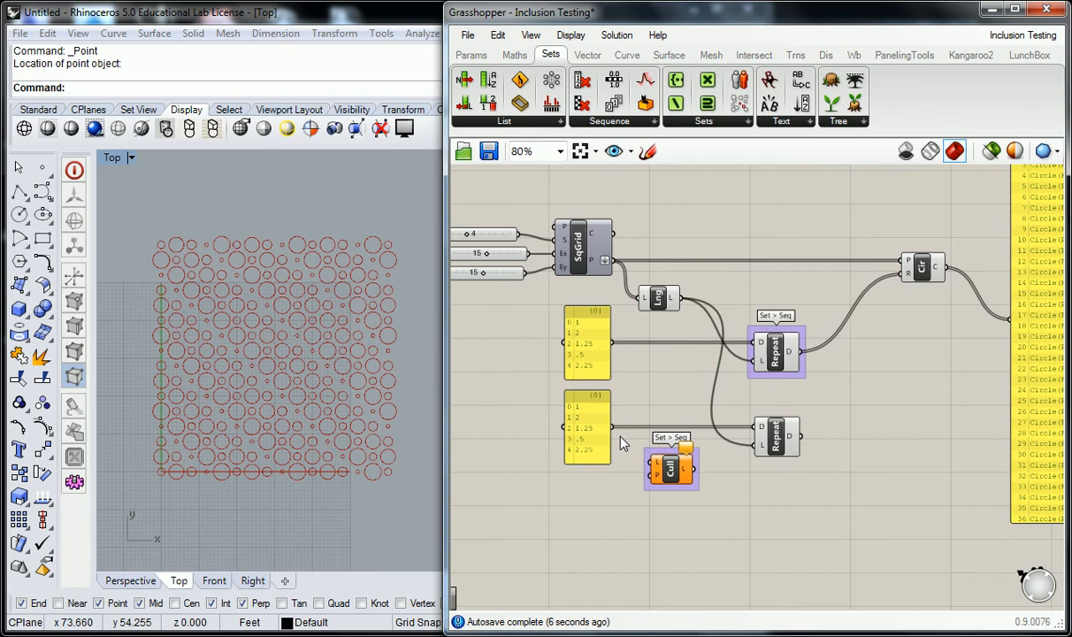
left_click_drag(670, 465, 683, 467)
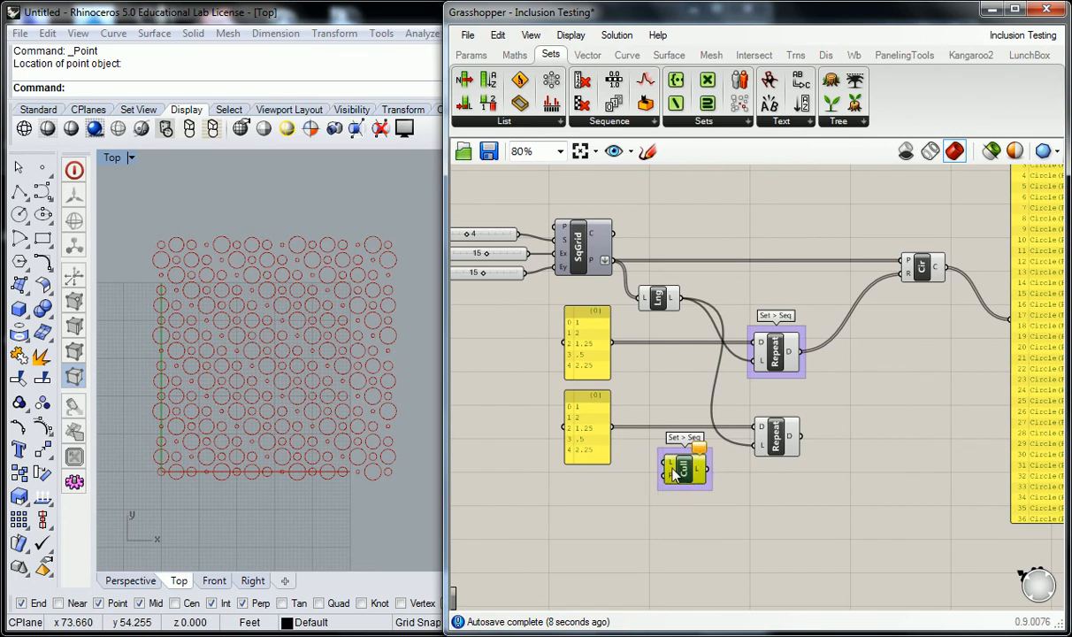
mouse_move(672, 470)
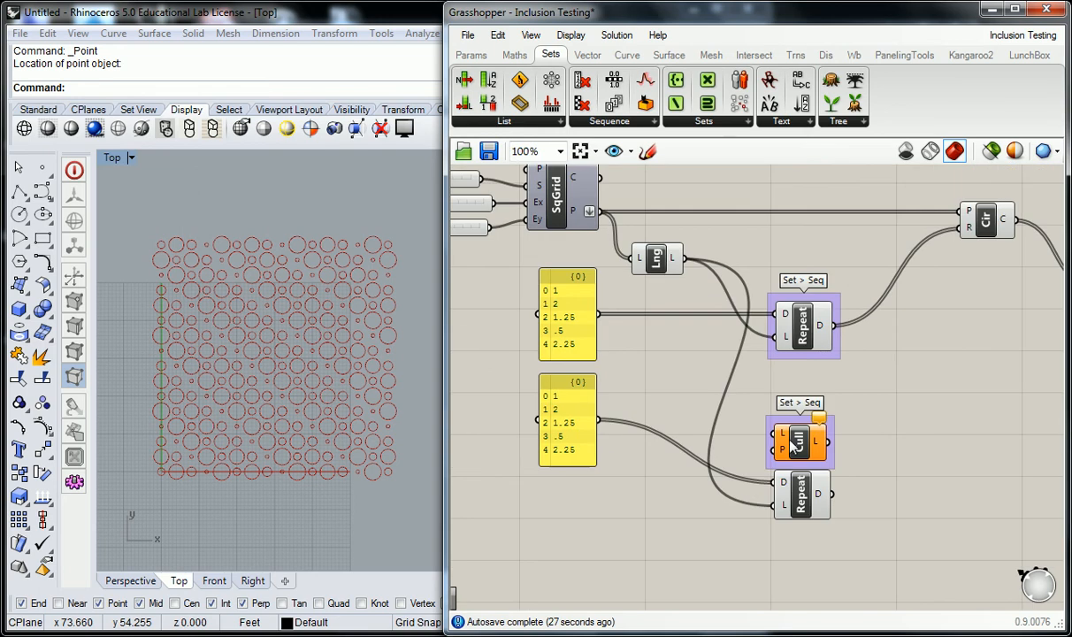
mouse_move(588, 412)
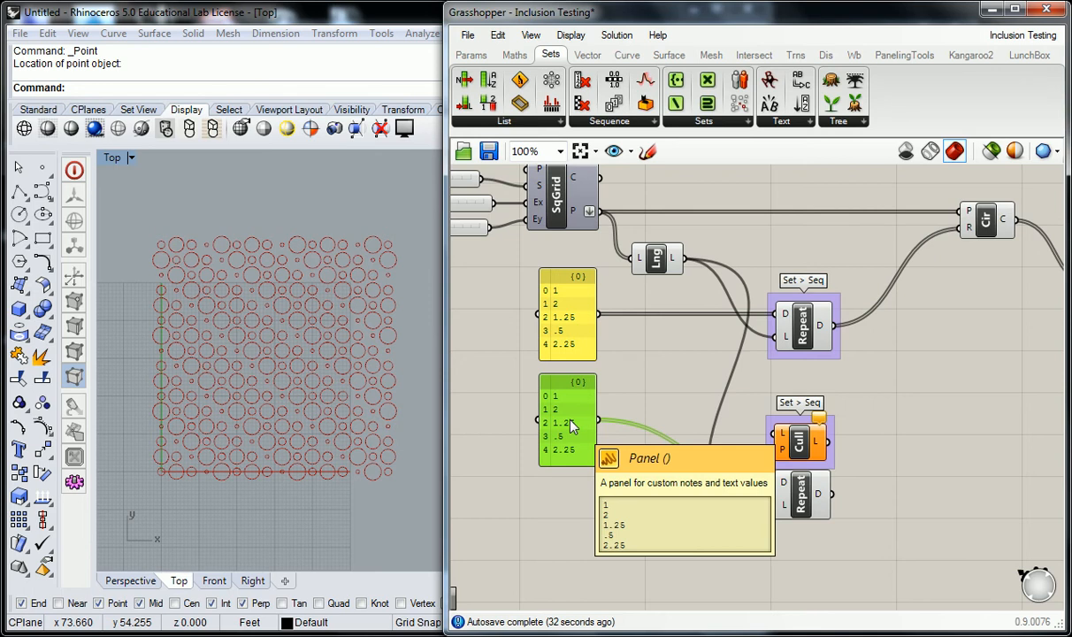
right_click(569, 422)
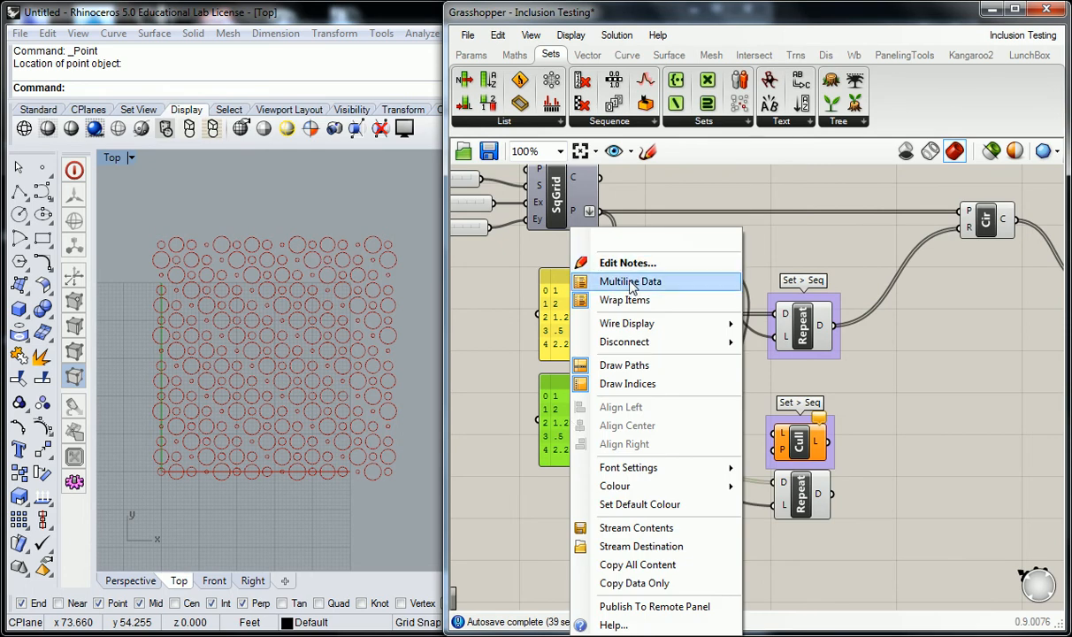
left_click(628, 281)
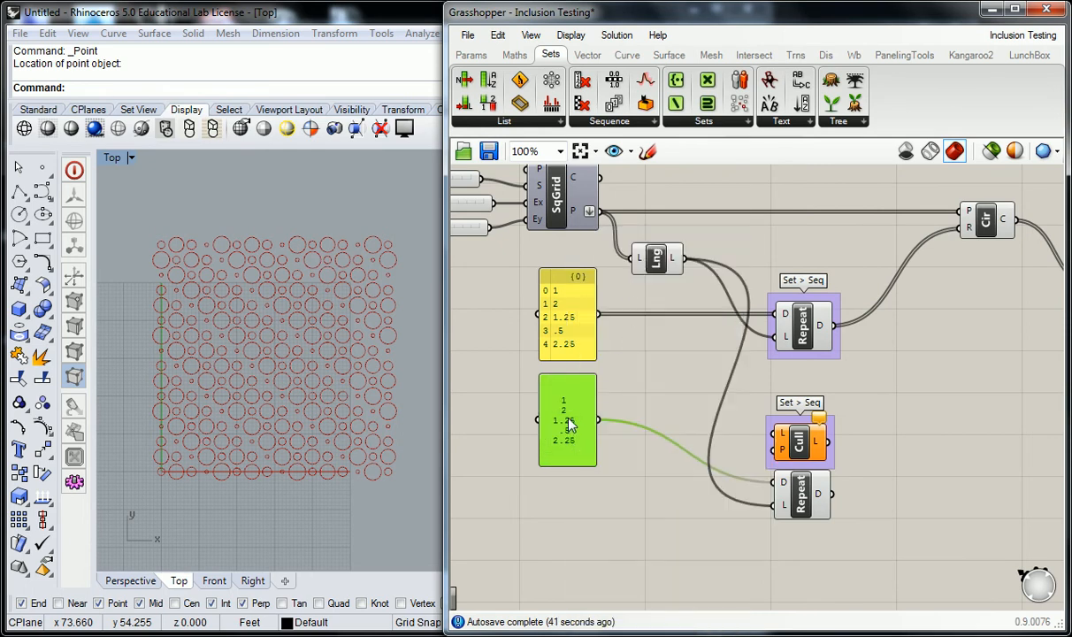
Step: Fill the second panel with the pattern true, true, true, false, true, false, true
double_click(566, 420)
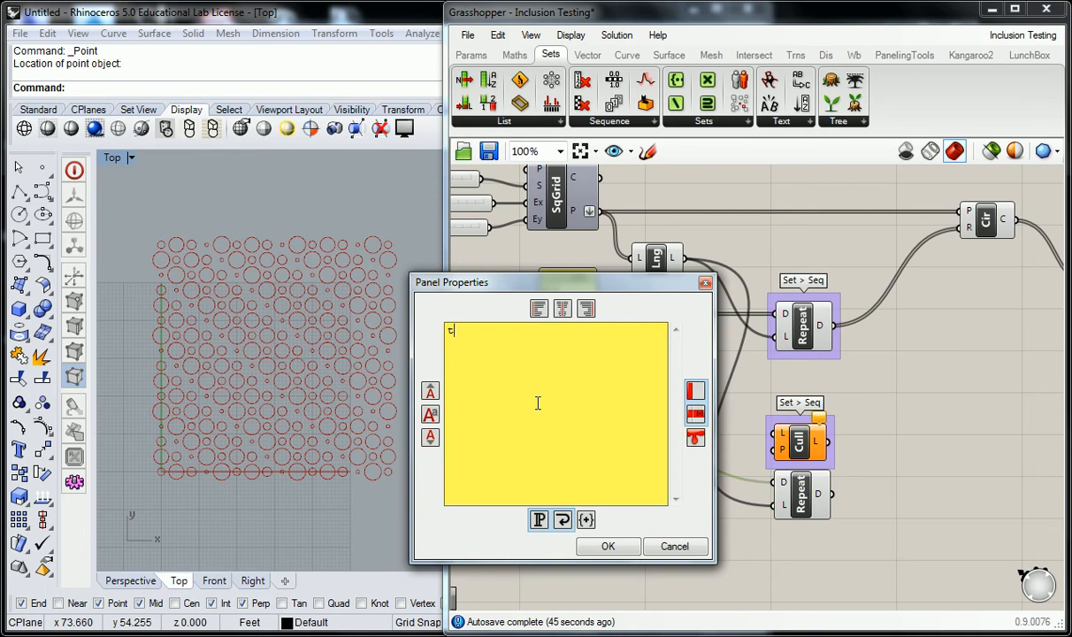
type("true")
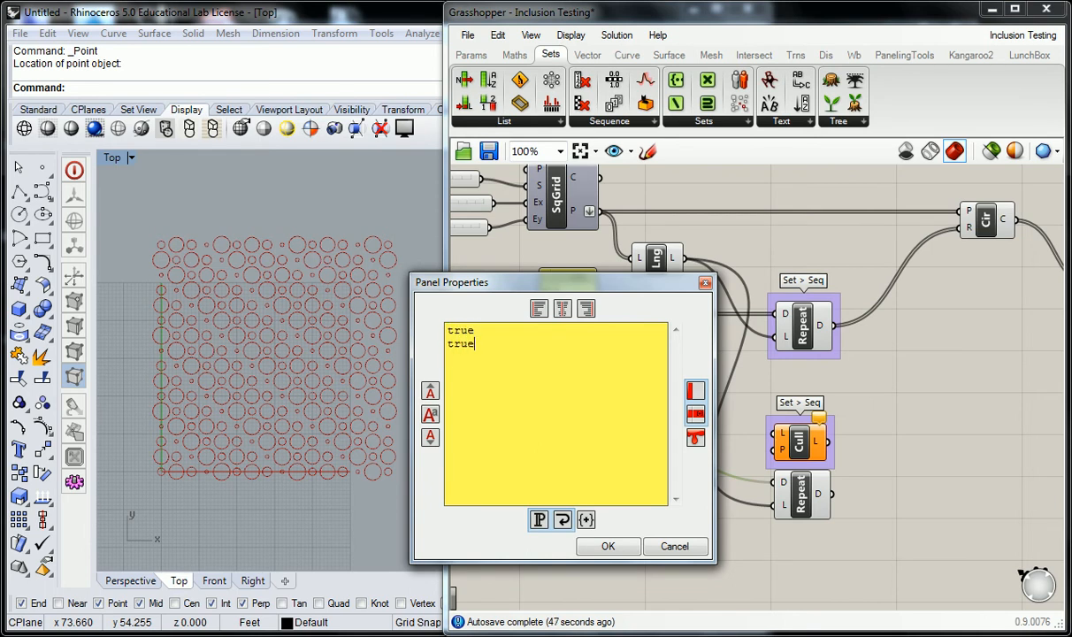
type("false")
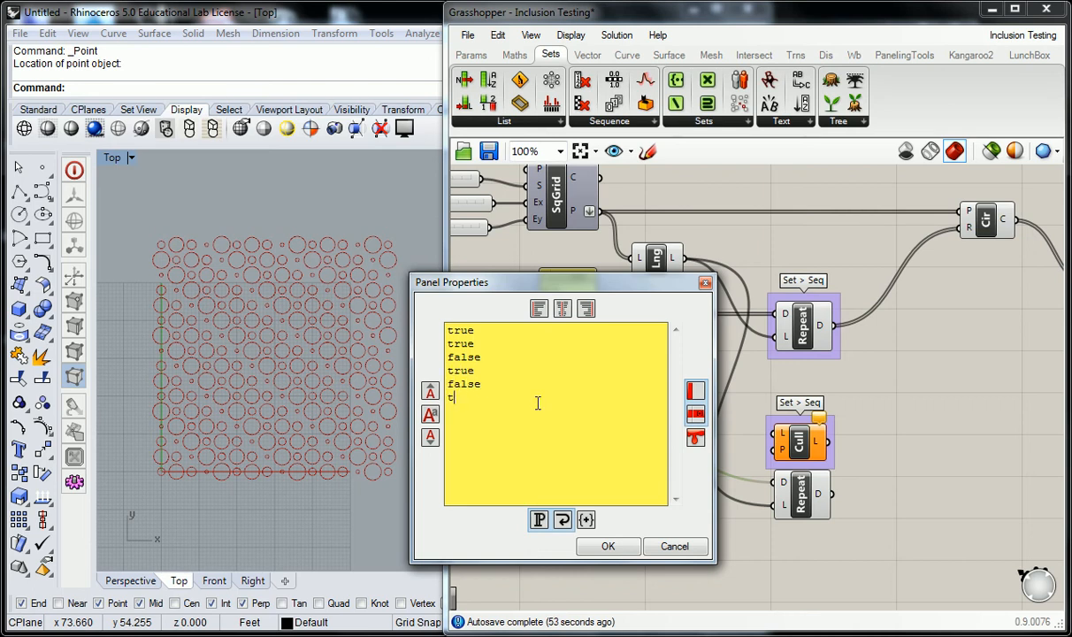
type("rue")
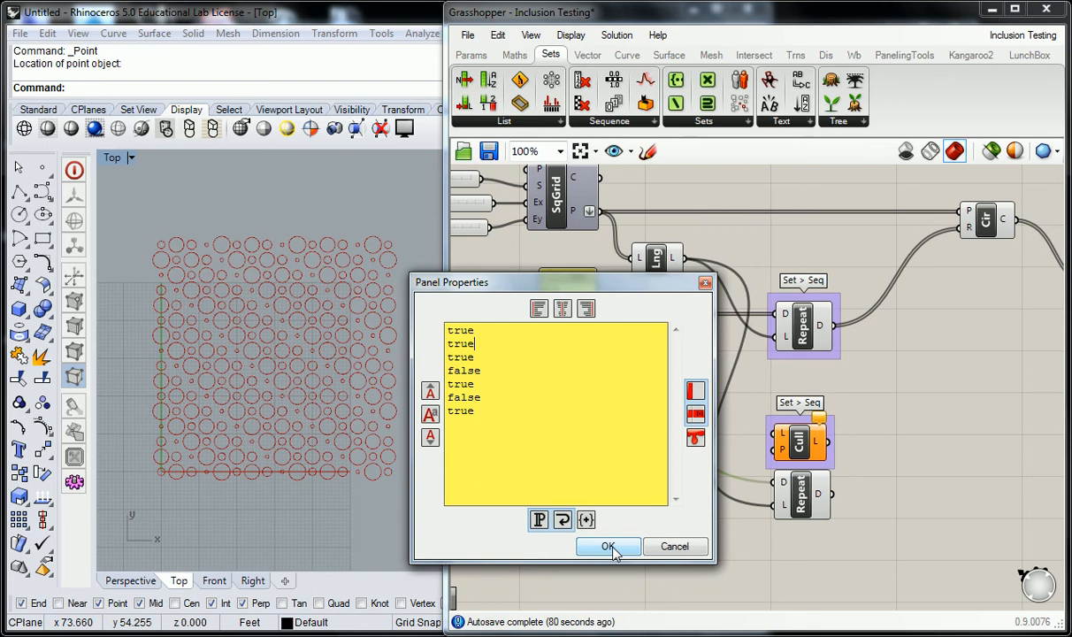
left_click(607, 547)
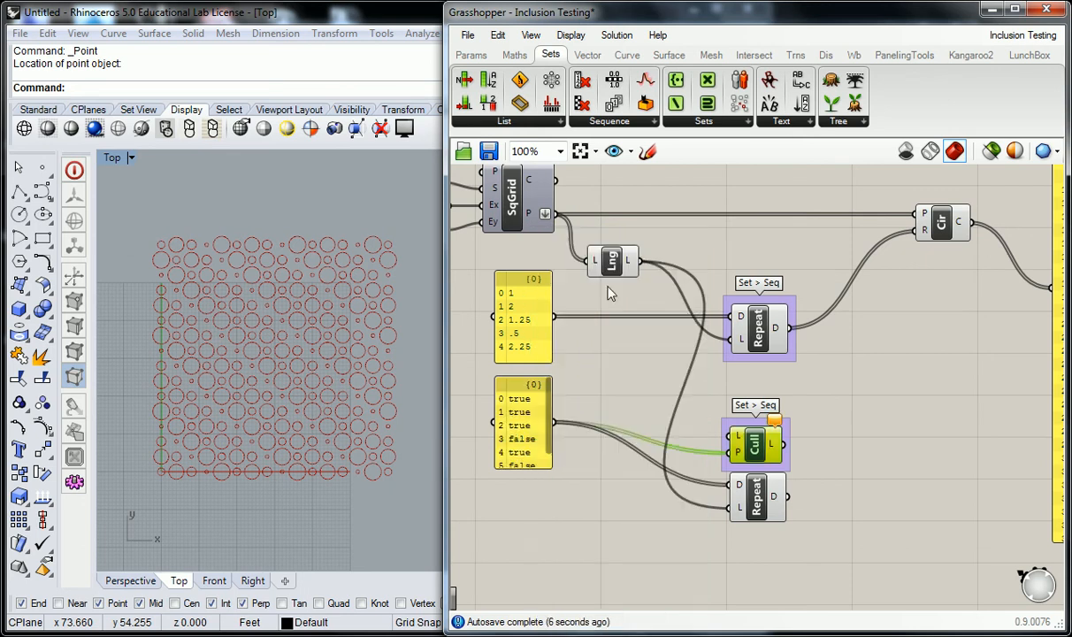
mouse_move(776, 422)
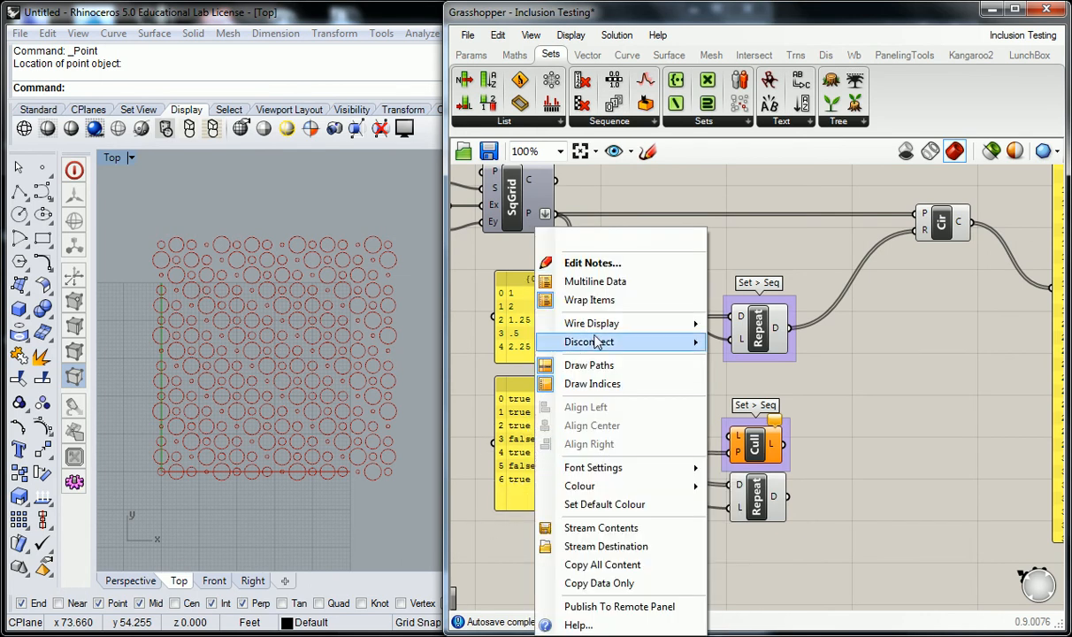
mouse_move(611, 281)
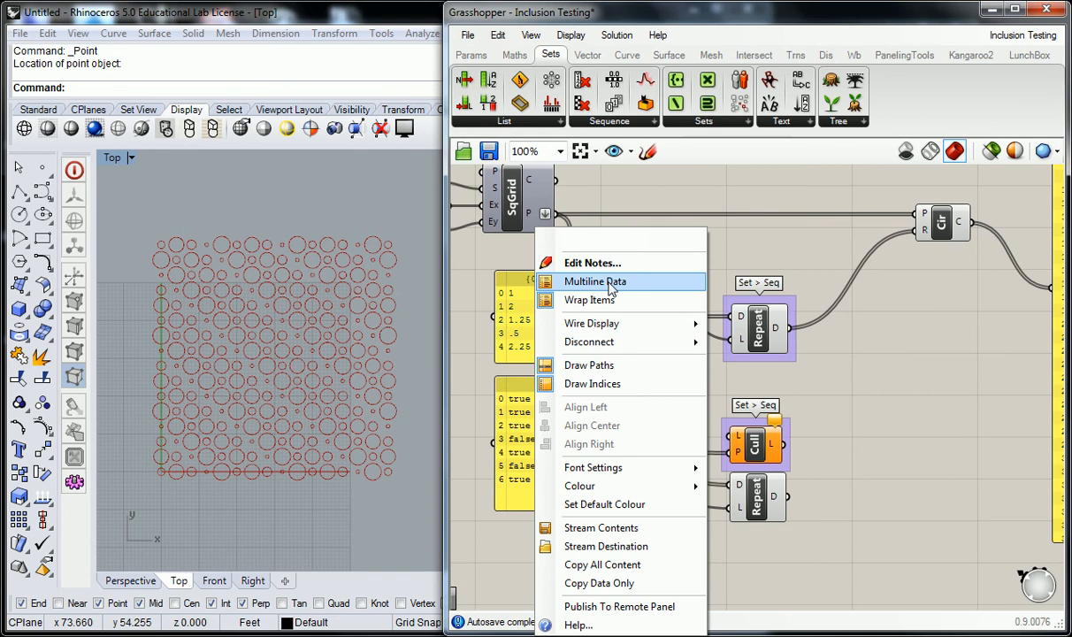
mouse_move(474, 379)
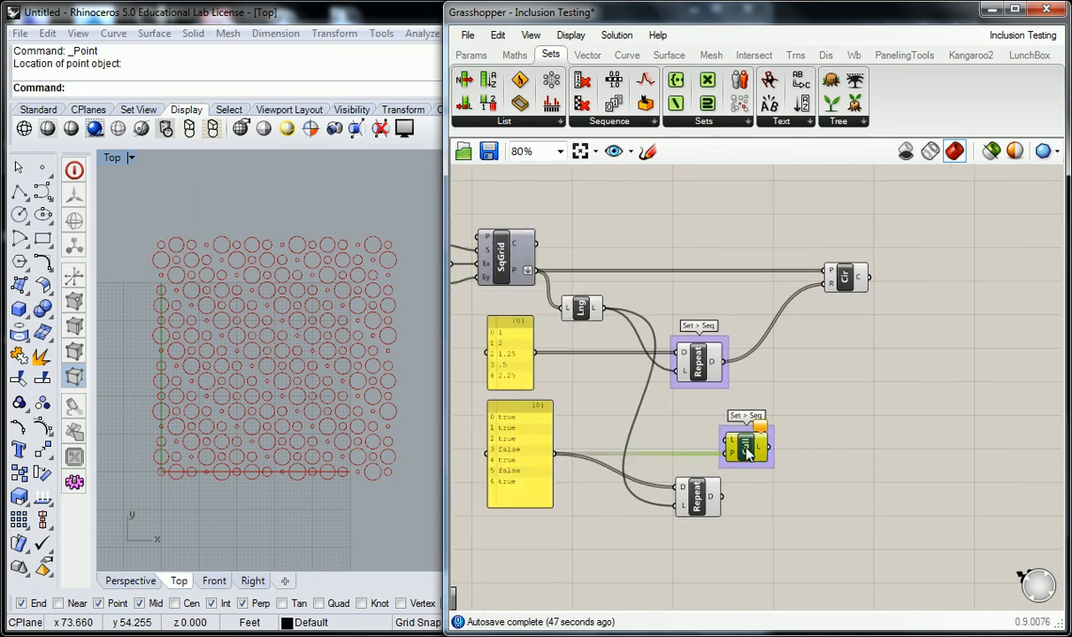
Step: Move the Cull Pattern component to a clearer spot on the canvas
left_click_drag(746, 444, 953, 444)
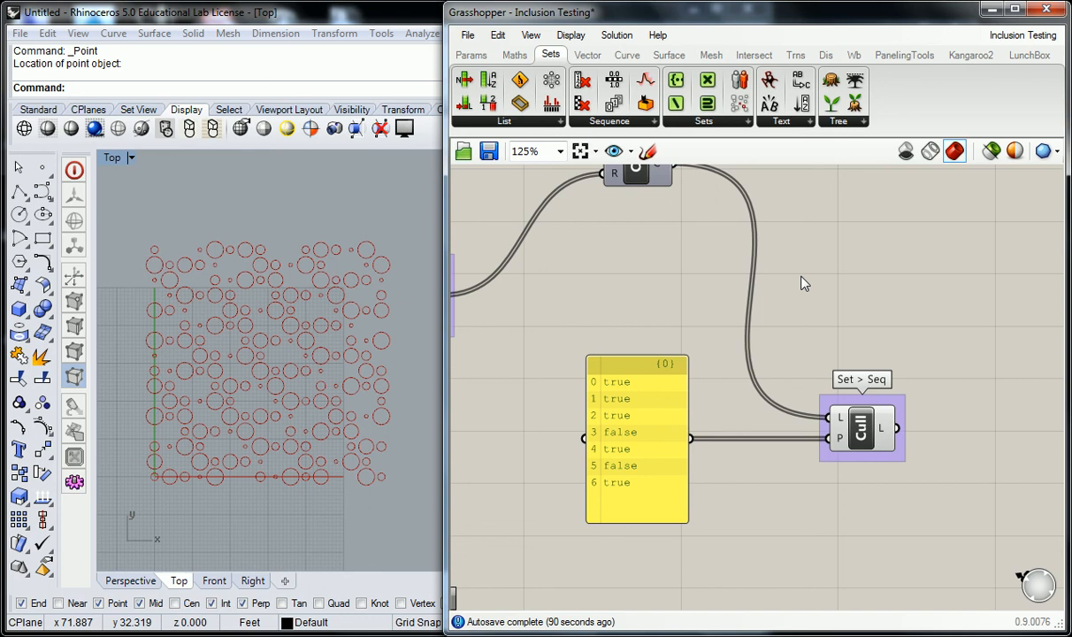
mouse_move(994, 312)
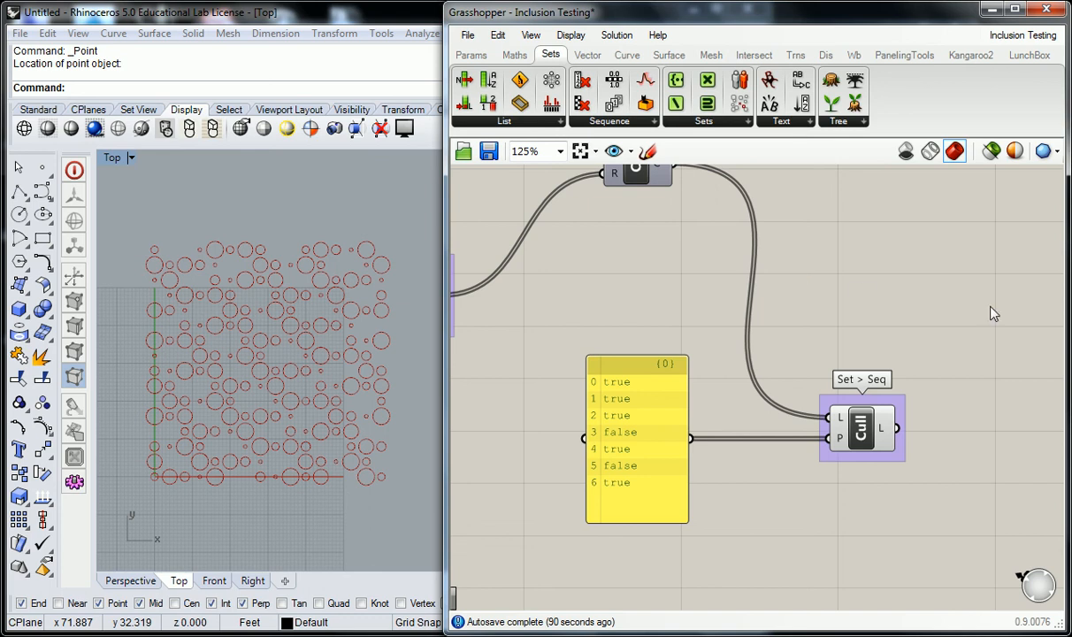
scroll("down", 3)
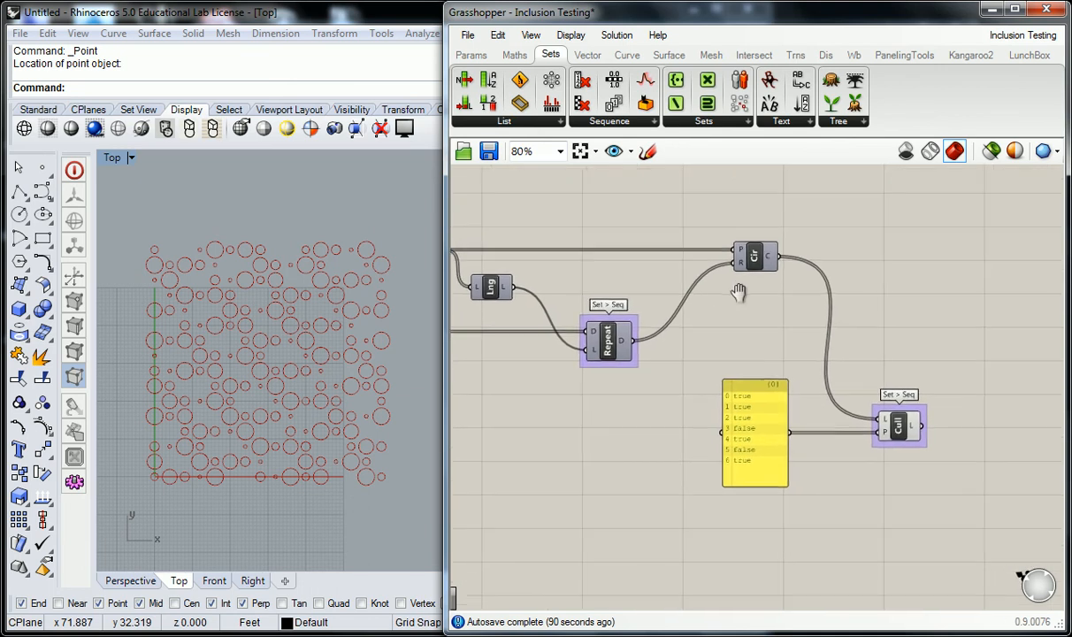